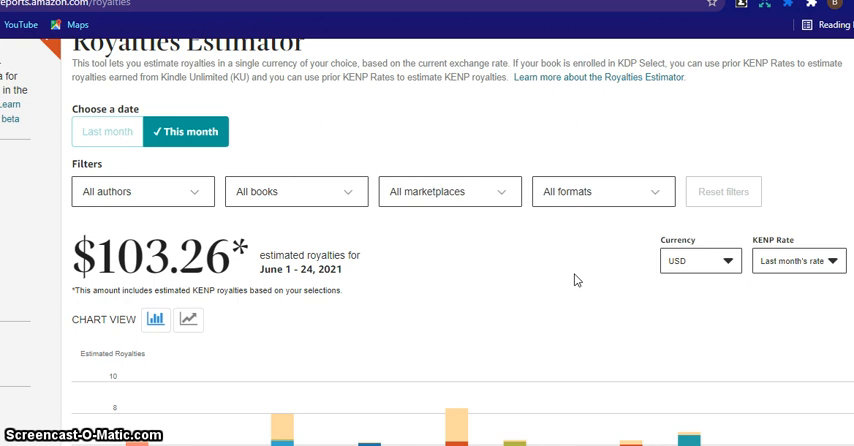
mouse_move(500, 272)
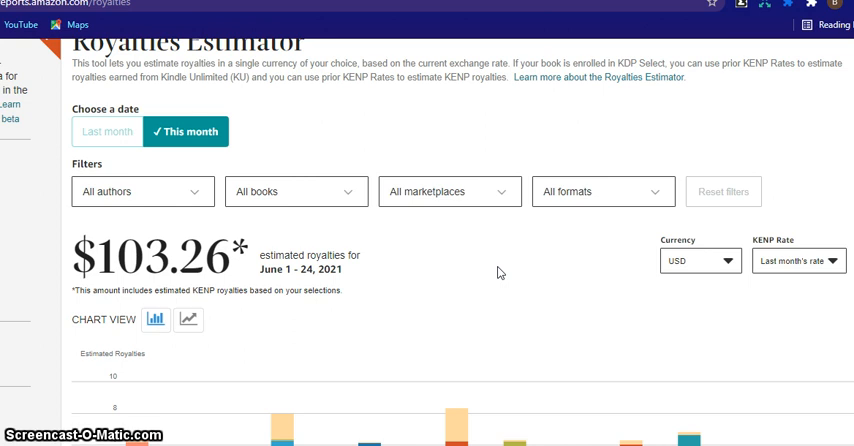
mouse_move(348, 300)
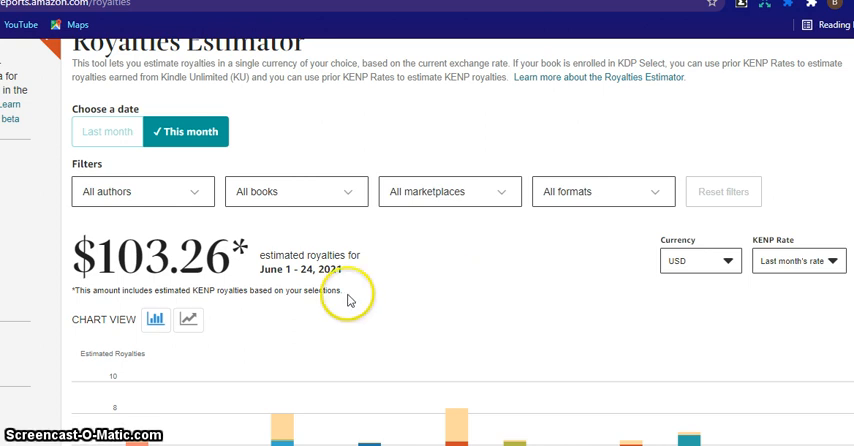
mouse_move(156, 308)
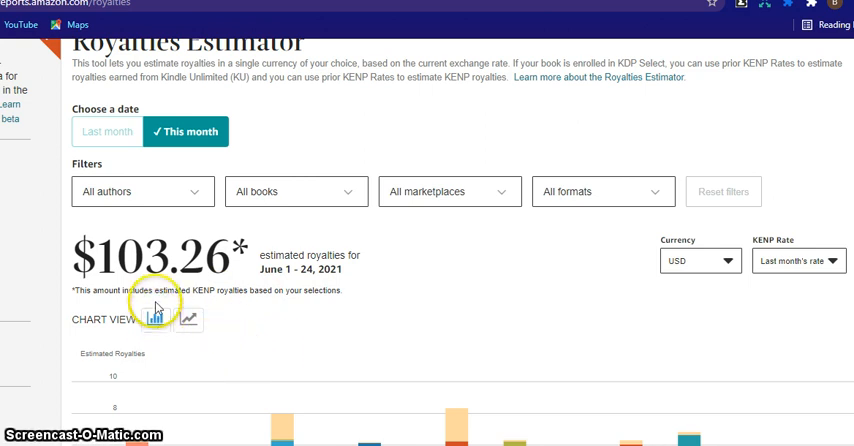
mouse_move(238, 270)
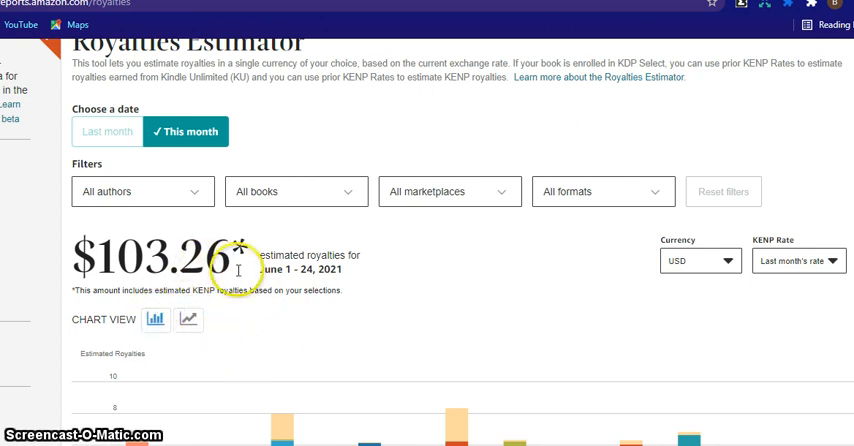
mouse_move(144, 276)
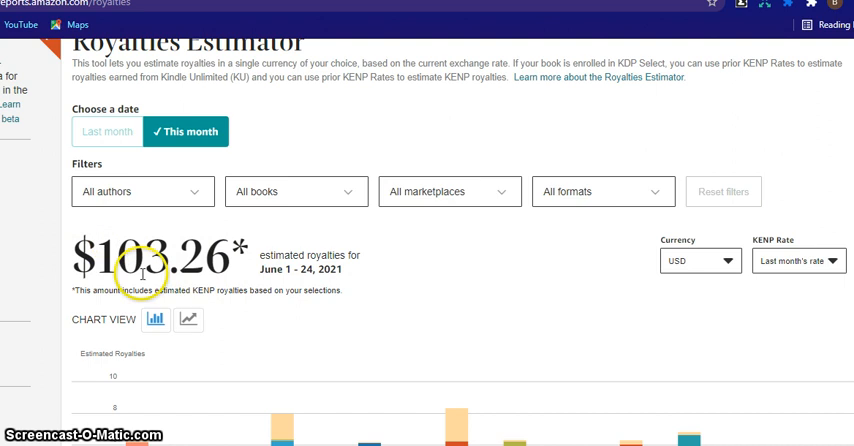
mouse_move(188, 284)
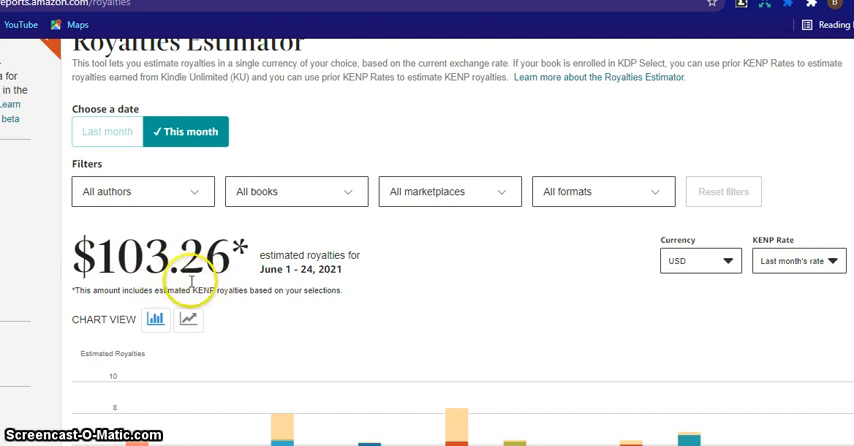
mouse_move(252, 304)
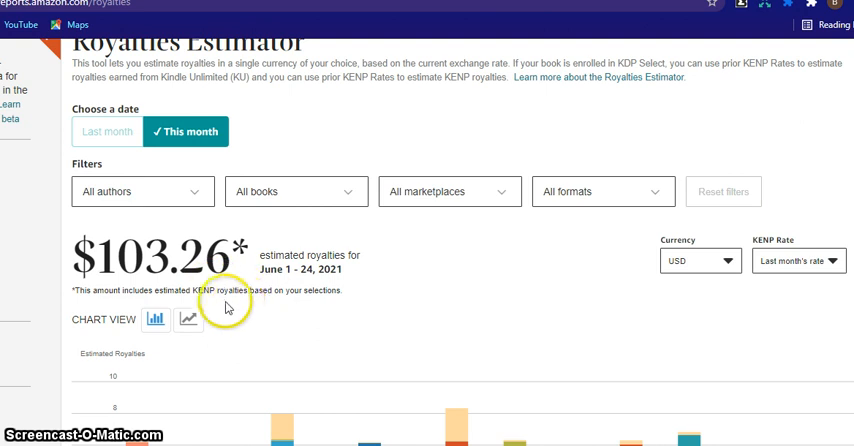
mouse_move(258, 304)
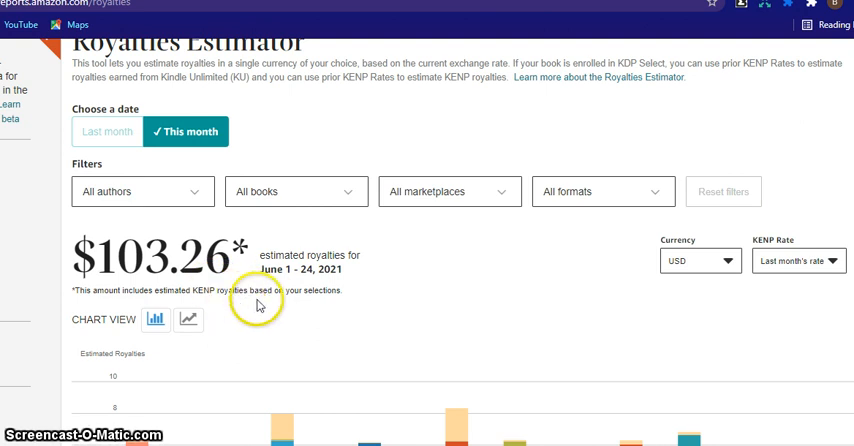
scroll("down", 3)
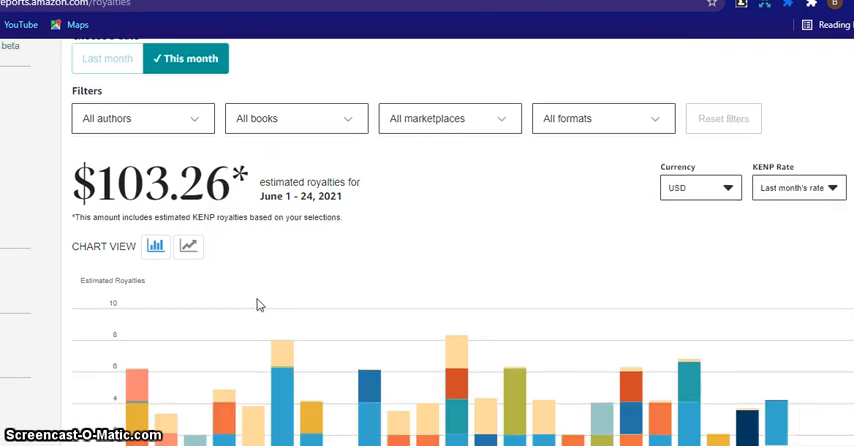
scroll("up", 3)
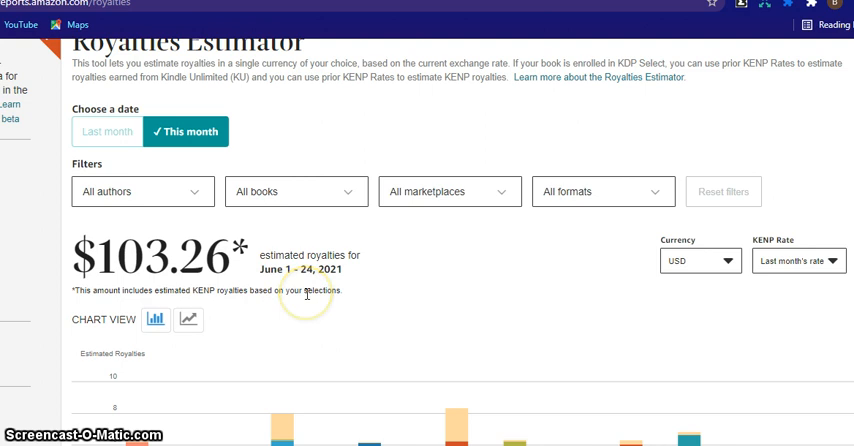
mouse_move(324, 306)
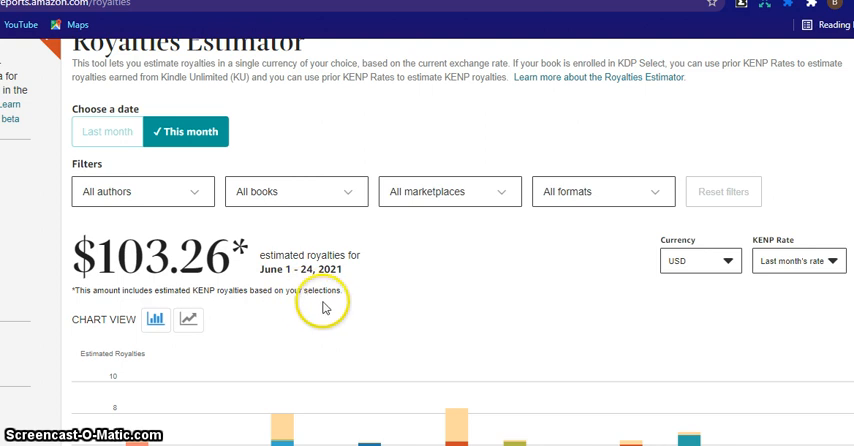
mouse_move(326, 304)
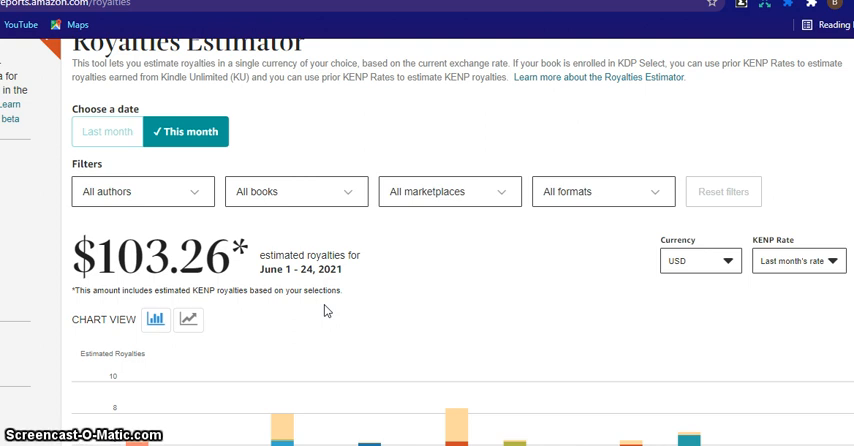
mouse_move(298, 368)
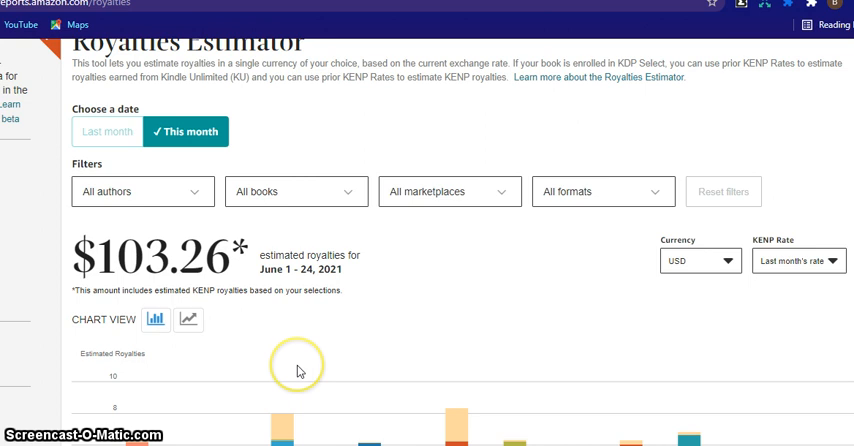
mouse_move(298, 372)
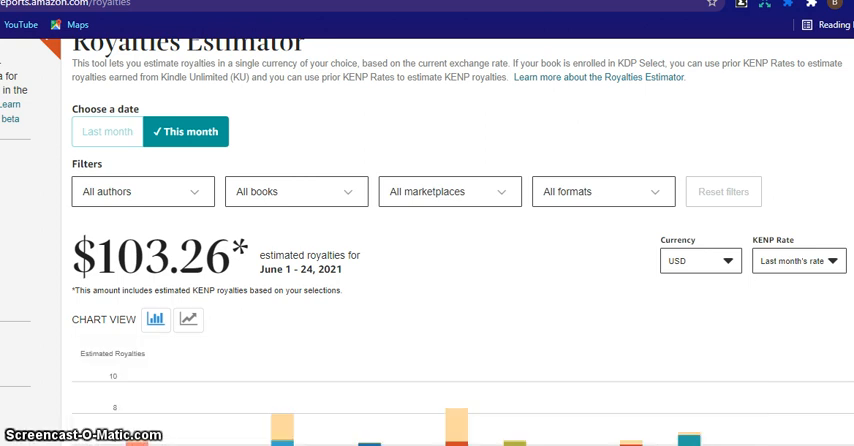